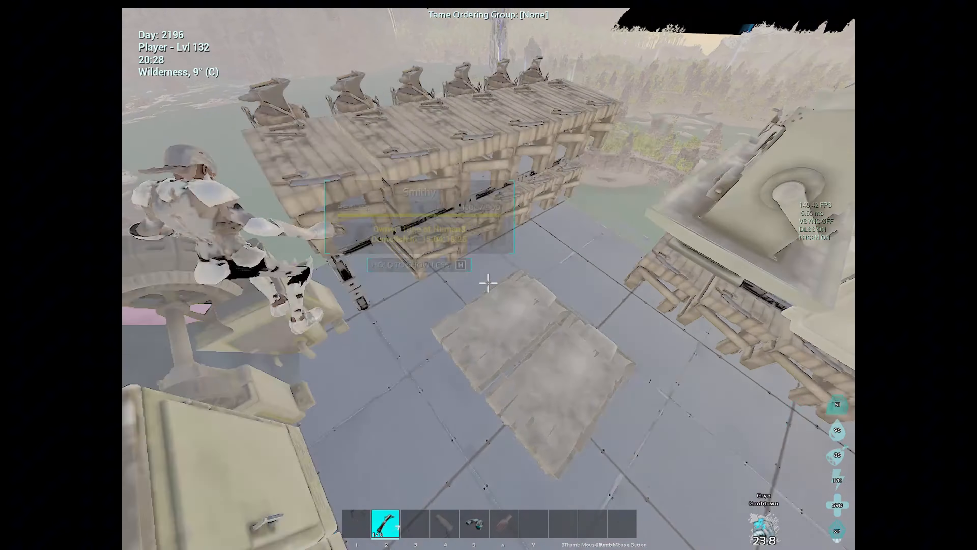
{"action": "mouse_move", "coordinate": [489, 283]}
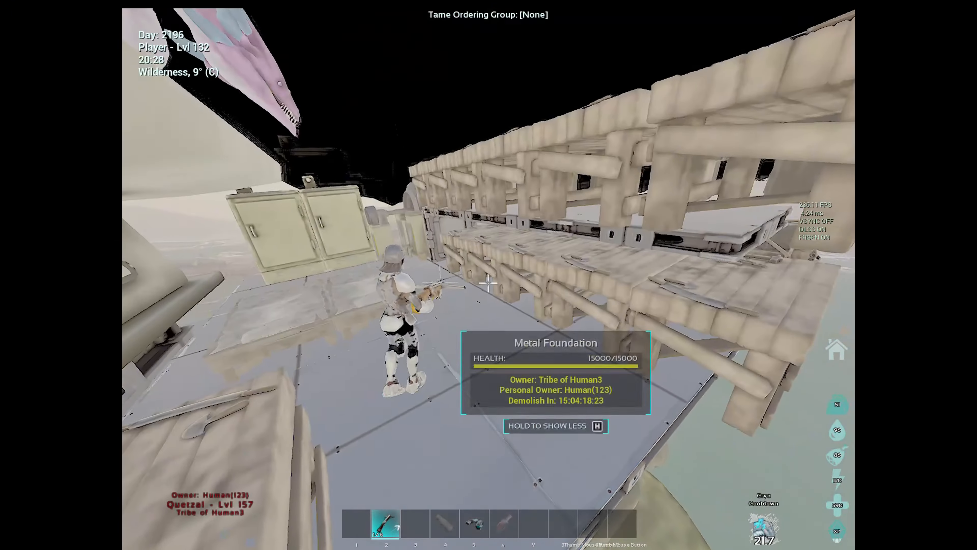
{"action": "mouse_move", "coordinate": [489, 281]}
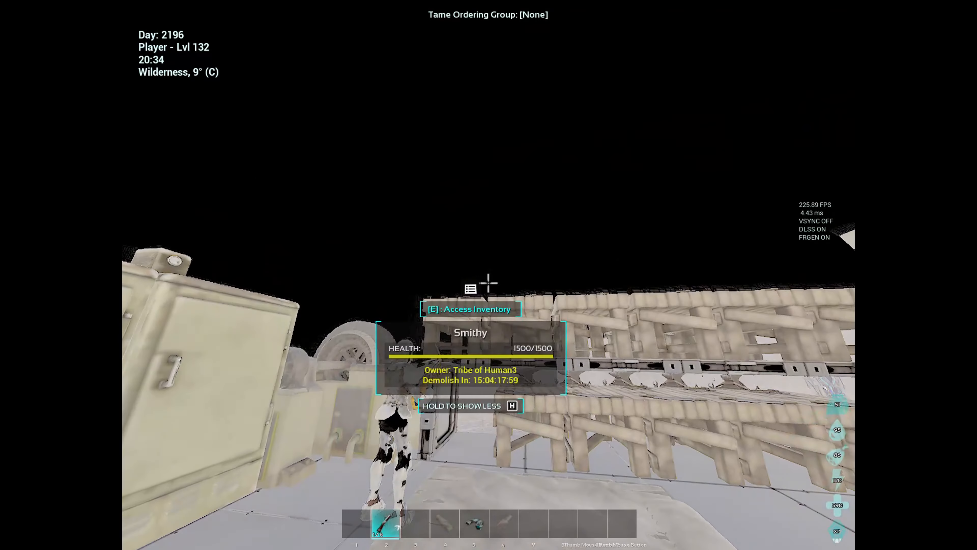
Interact with smithies along the rack and bring up one smithy's stored weapons, armor and resources
{"action": "key", "text": "e"}
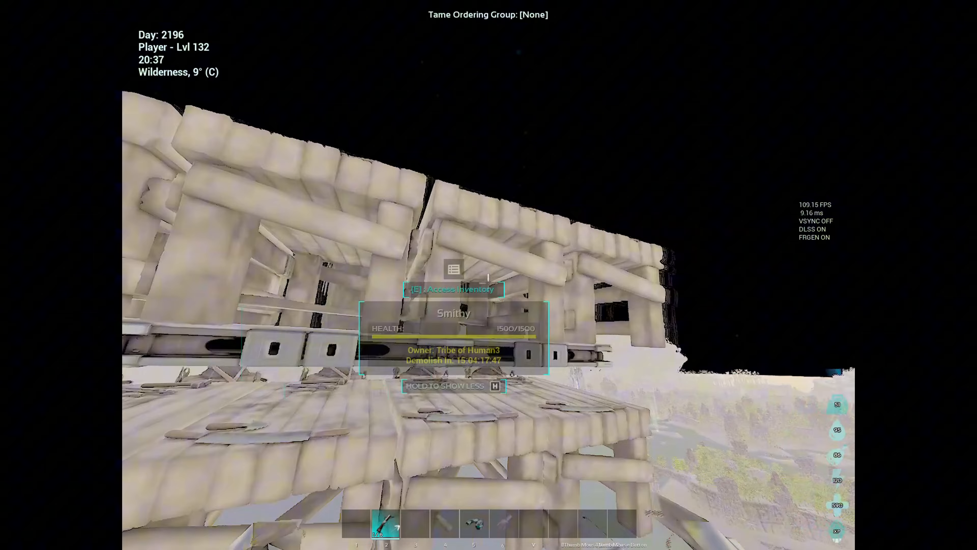
{"action": "key", "text": "e"}
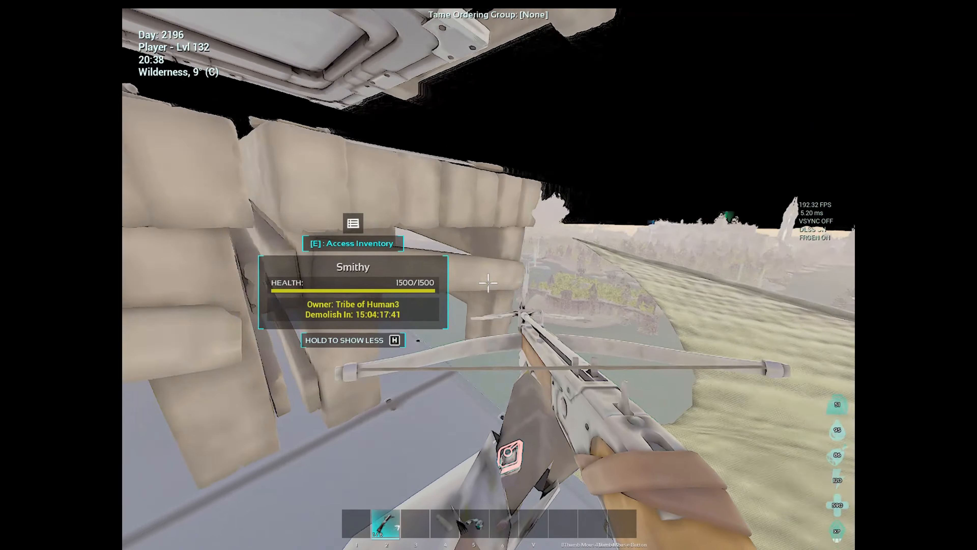
{"action": "key", "text": "e"}
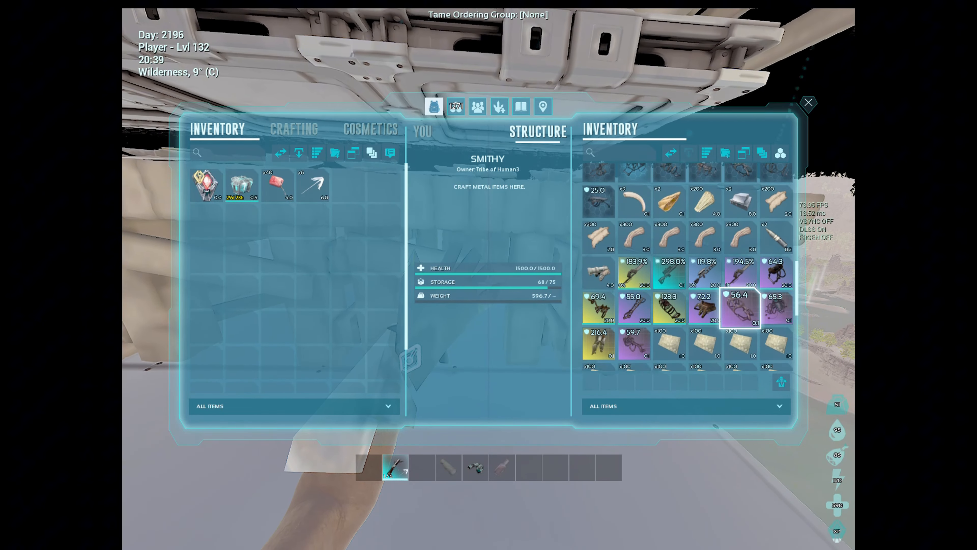
Scroll the smithy's contents, then exit its inventory back to the stacked rack
{"action": "scroll", "scroll_direction": "down", "scroll_amount": 3}
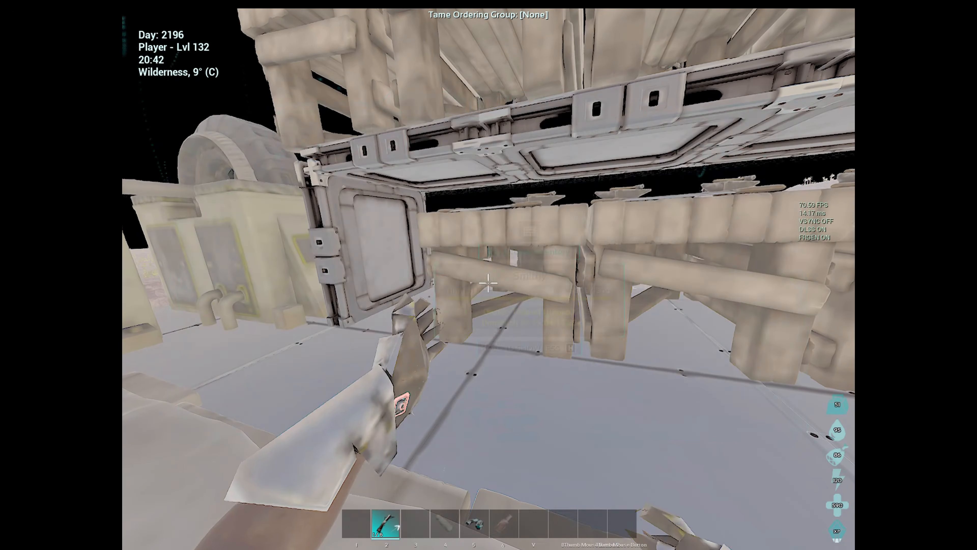
{"action": "key", "text": "e"}
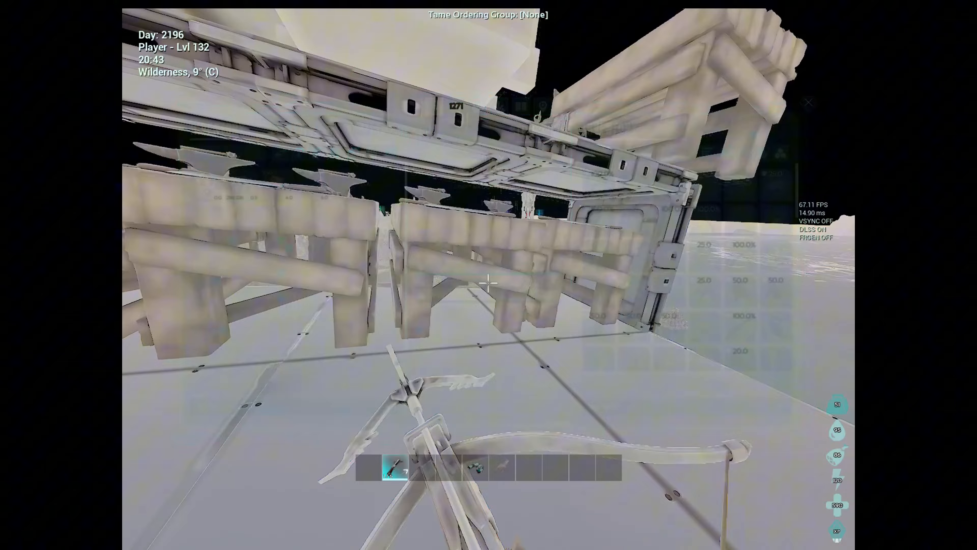
Leave the base and head over the water to the tamed level 343 Manticore
{"action": "key", "text": "e"}
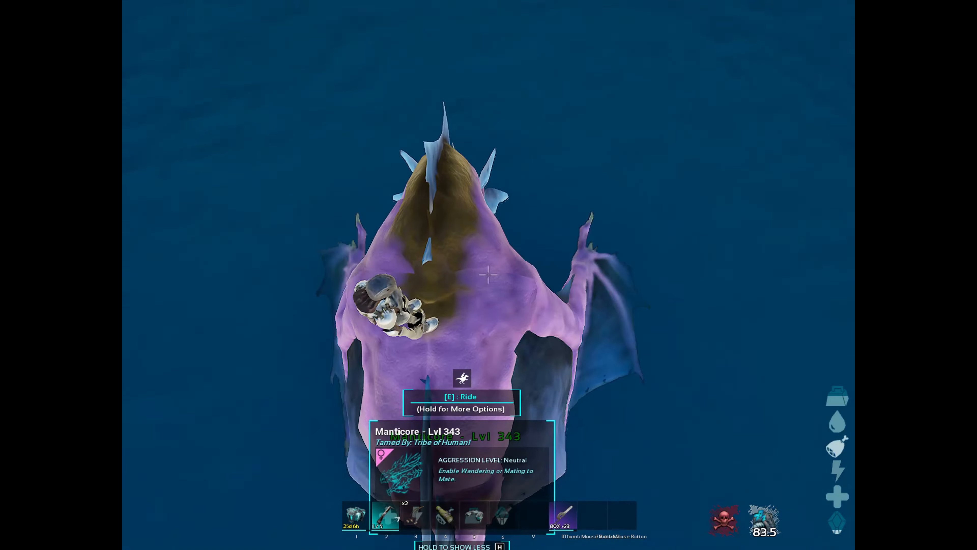
Bring up the Manticore's inventory and scroll through its stacks of candies, eggs and meat
{"action": "key", "text": "e"}
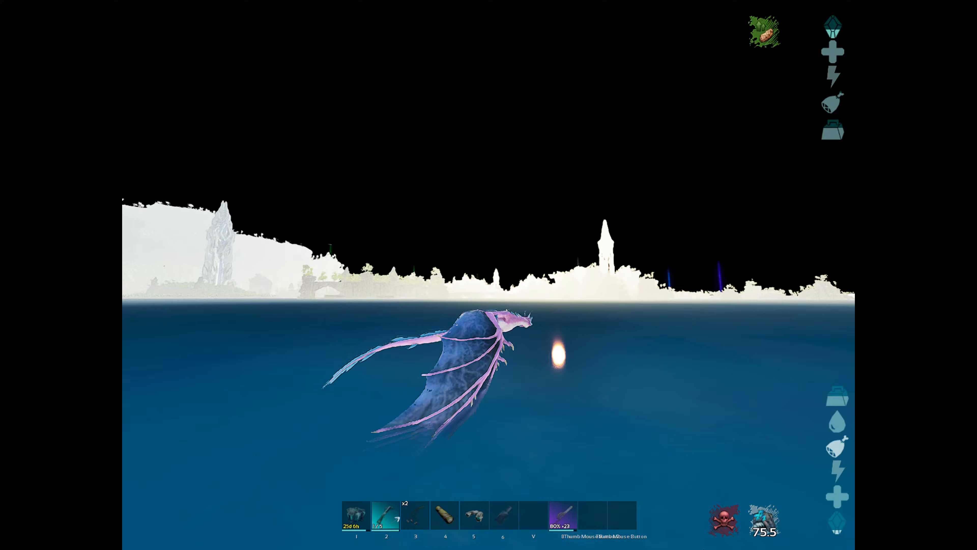
{"action": "key", "text": "i"}
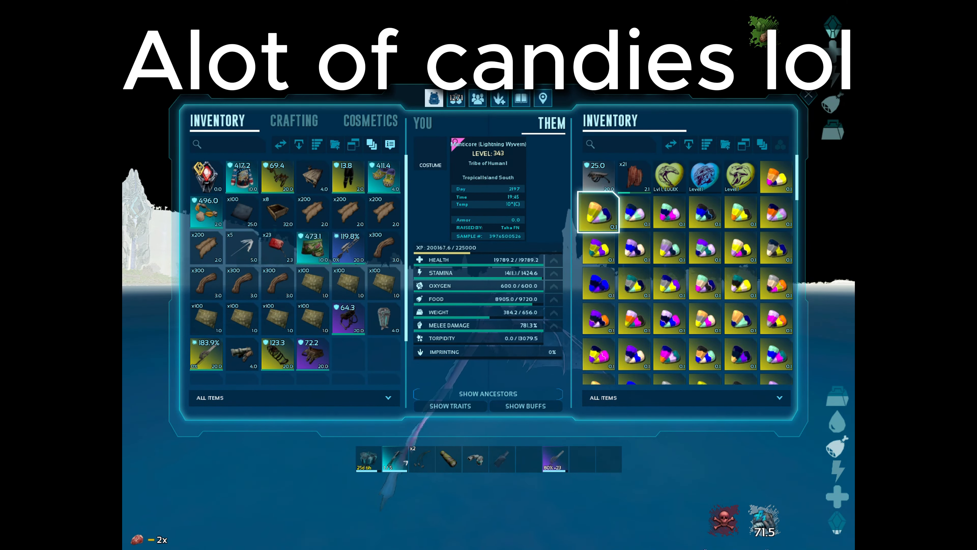
{"action": "scroll", "scroll_direction": "down", "scroll_amount": 3}
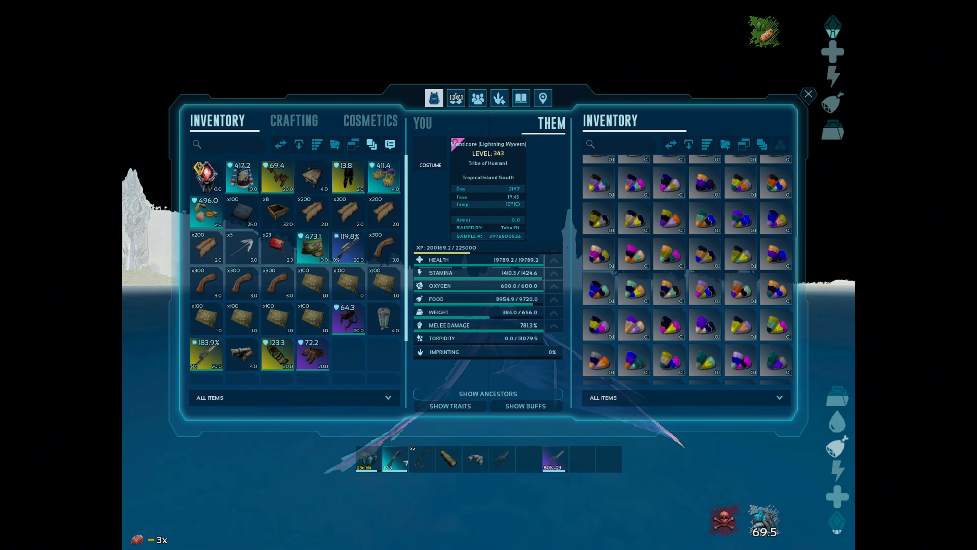
{"action": "scroll", "scroll_direction": "down", "scroll_amount": 3}
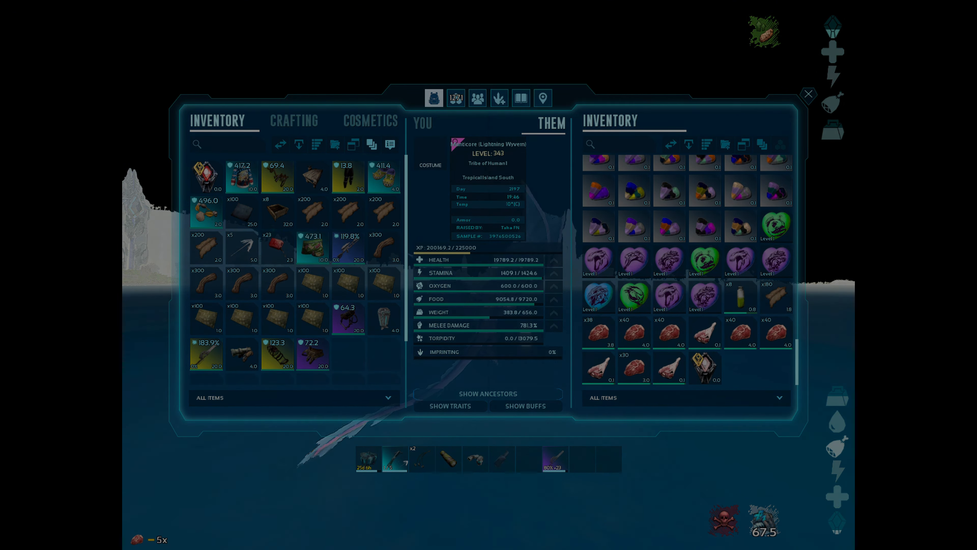